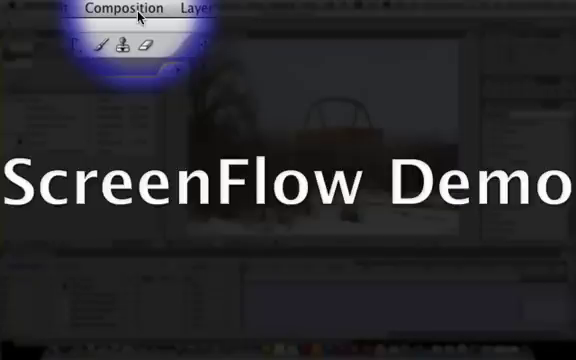
- Add the composition to the Render Queue from the Composition menu
left_click(130, 12)
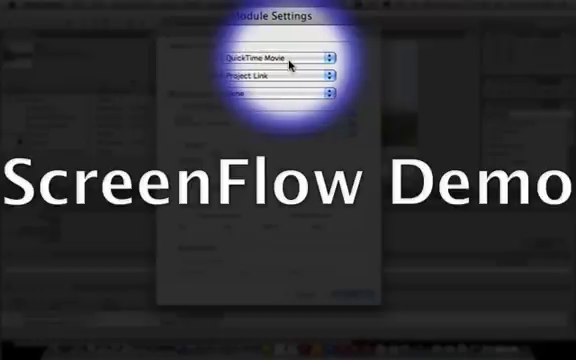
- Show the Format pop-up list in Output Module Settings
left_click(278, 54)
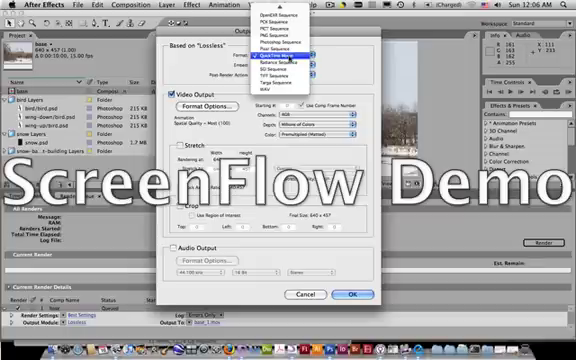
- Choose QuickTime Movie as the output format and confirm it
left_click(288, 48)
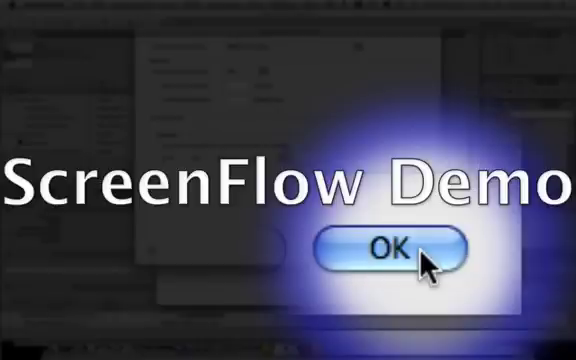
left_click(396, 248)
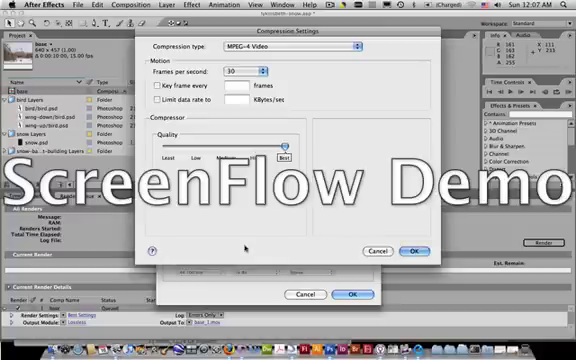
- Accept MPEG-4 Video compression and confirm the Output Module Settings
left_click(414, 252)
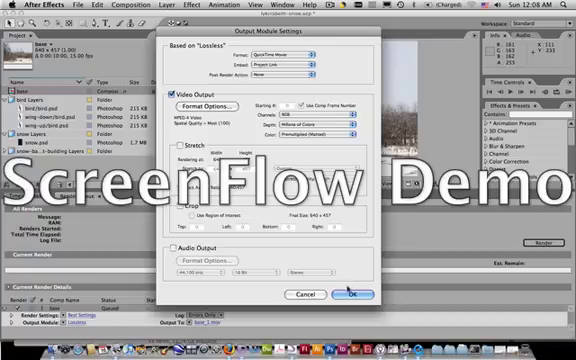
left_click(352, 294)
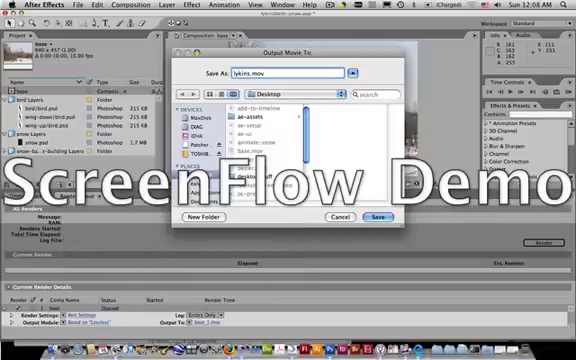
- Save the output movie under the file name 'beth' in the chosen folder
type("beth-snow")
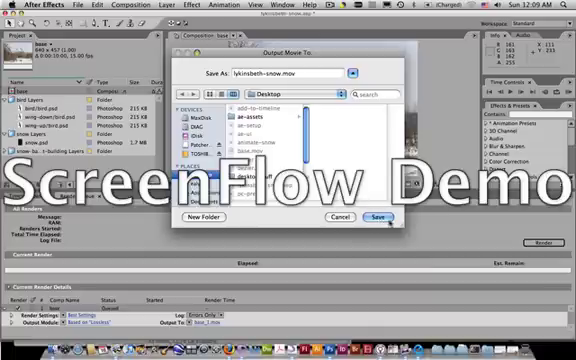
left_click(380, 216)
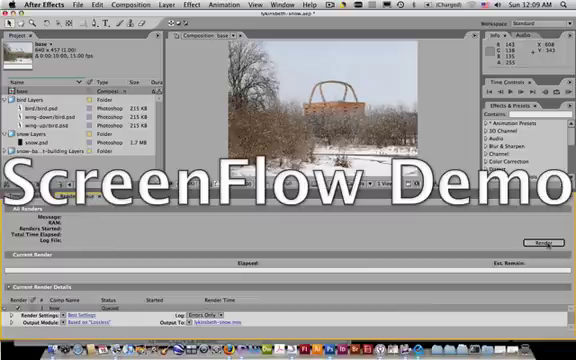
- Review the queued composition's render and output settings in the Render Queue
left_click(540, 244)
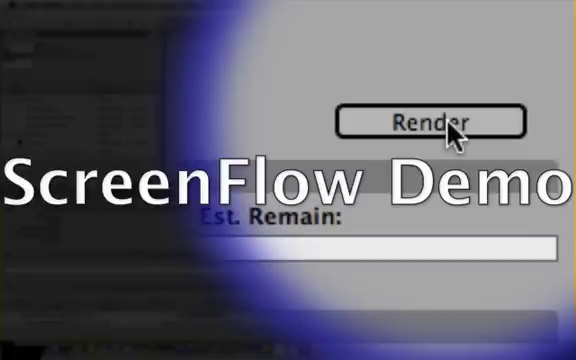
left_click(420, 122)
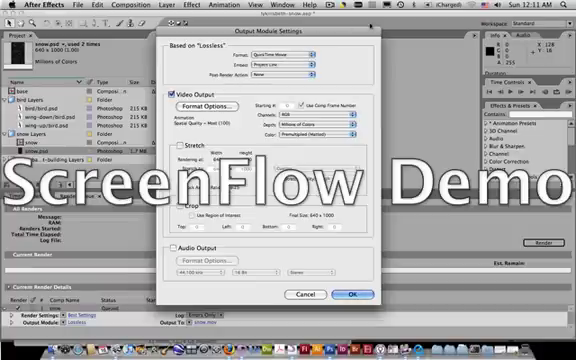
- Set the snow footage's output format, confirm its save location and start rendering
left_click(228, 104)
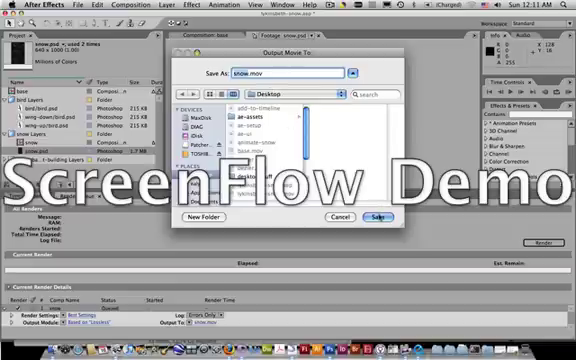
left_click(376, 216)
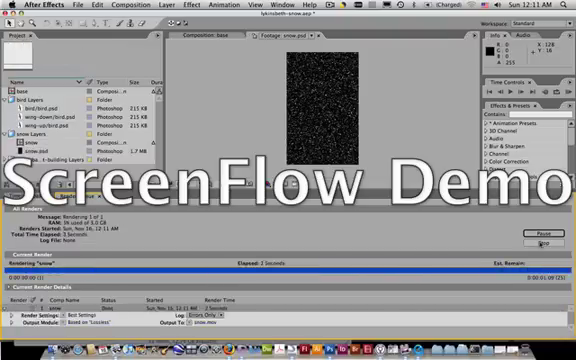
left_click(544, 232)
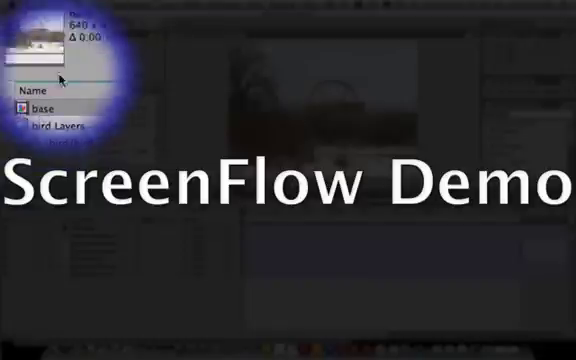
- Select the tree composition in the Project panel to queue it instead of the snow footage
left_click(128, 8)
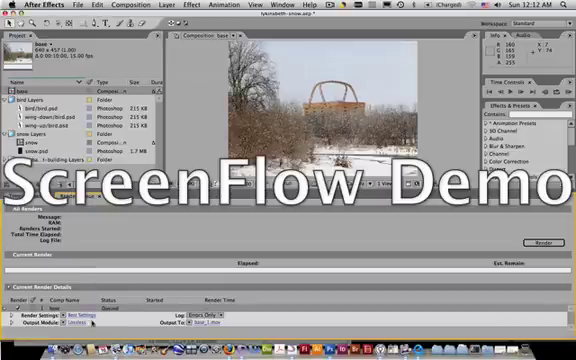
mouse_move(330, 268)
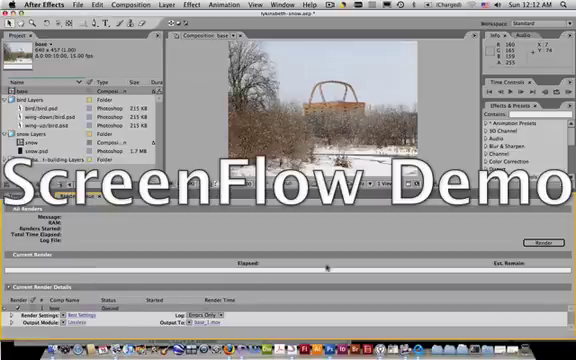